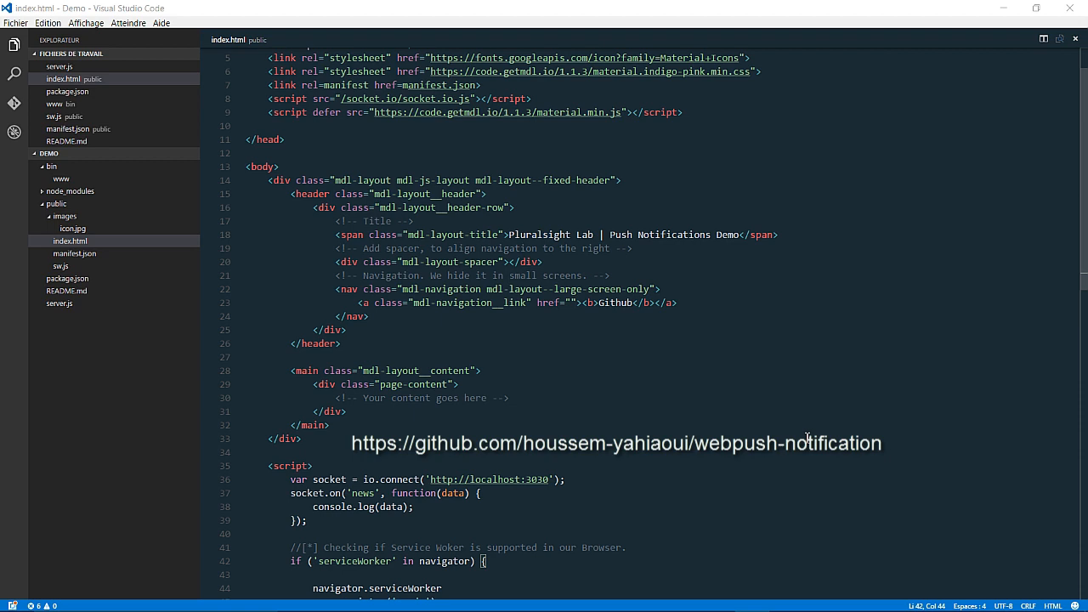
Review the service worker registration and 'Hello' log message in index.html.
scroll(down, 3)
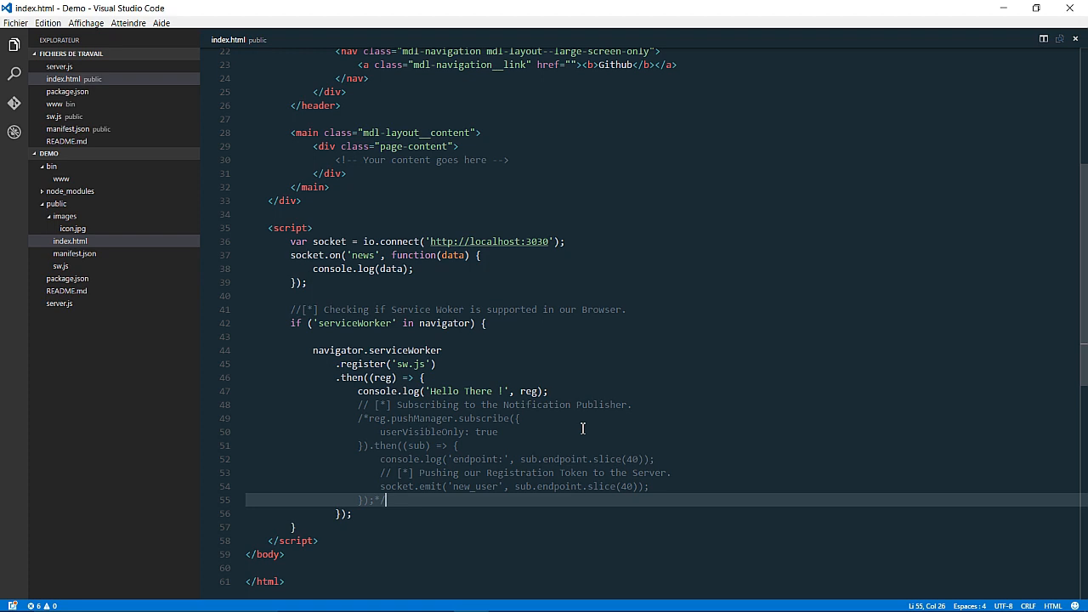
mouse_move(346, 364)
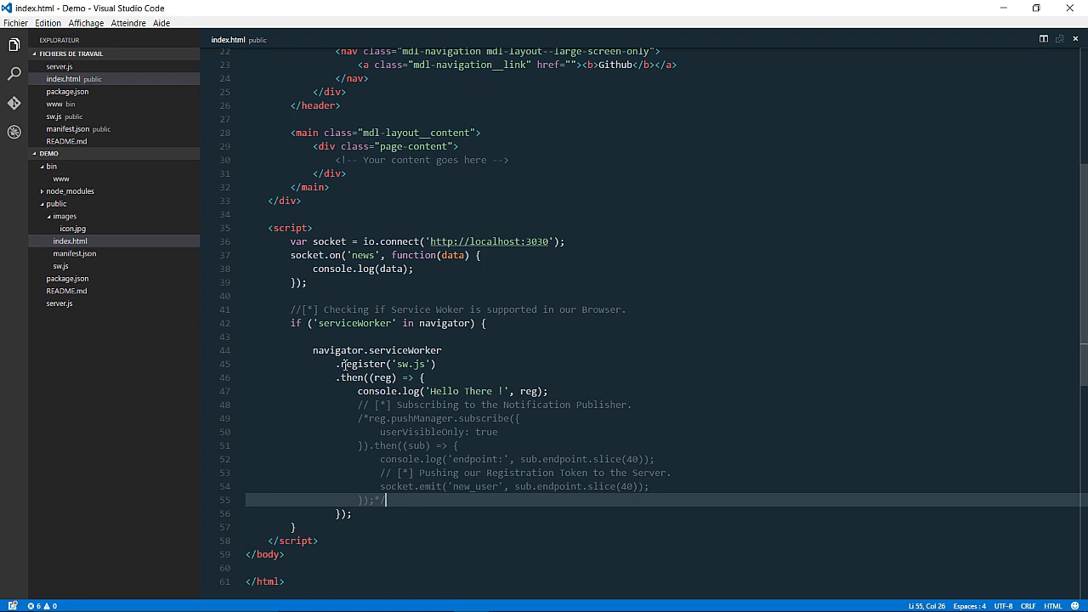
click(365, 363)
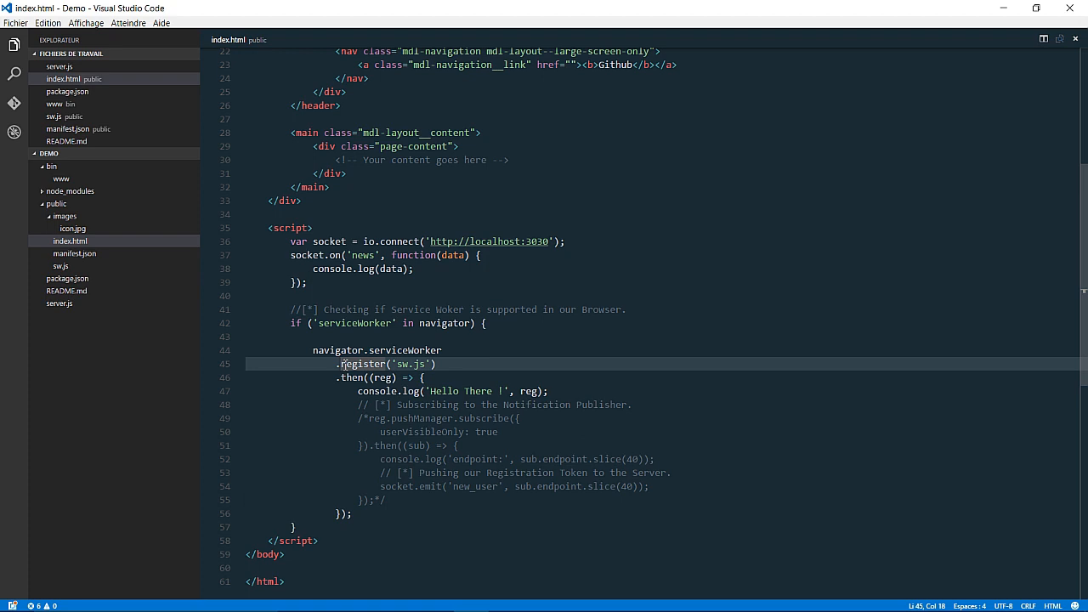
mouse_move(407, 376)
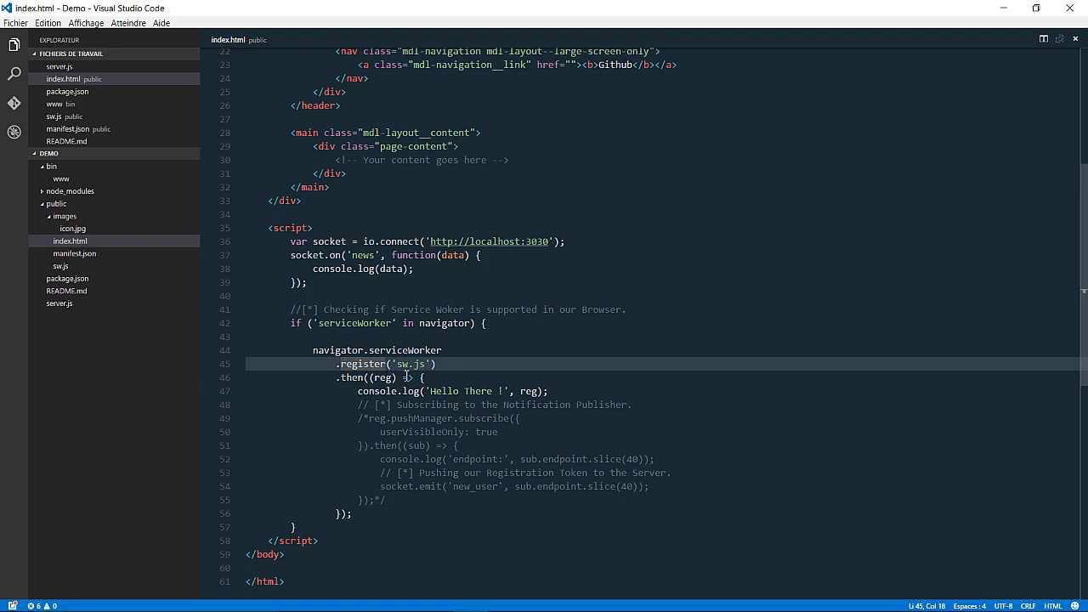
double_click(443, 390)
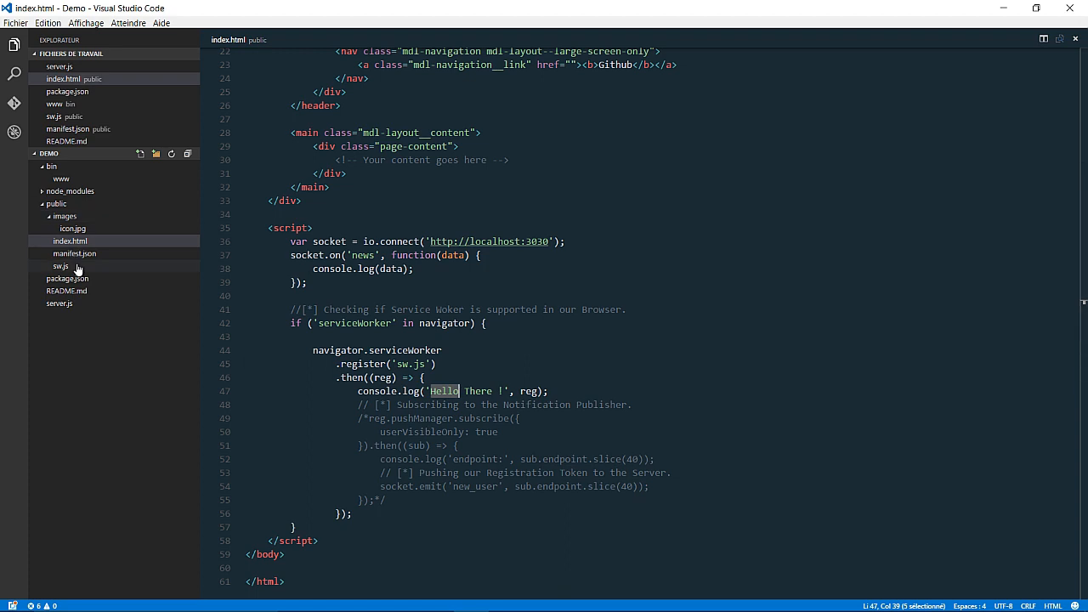
Review sw.js's push listener: Push message log, showNotification 'Pushed' with images icon and tag.
click(60, 266)
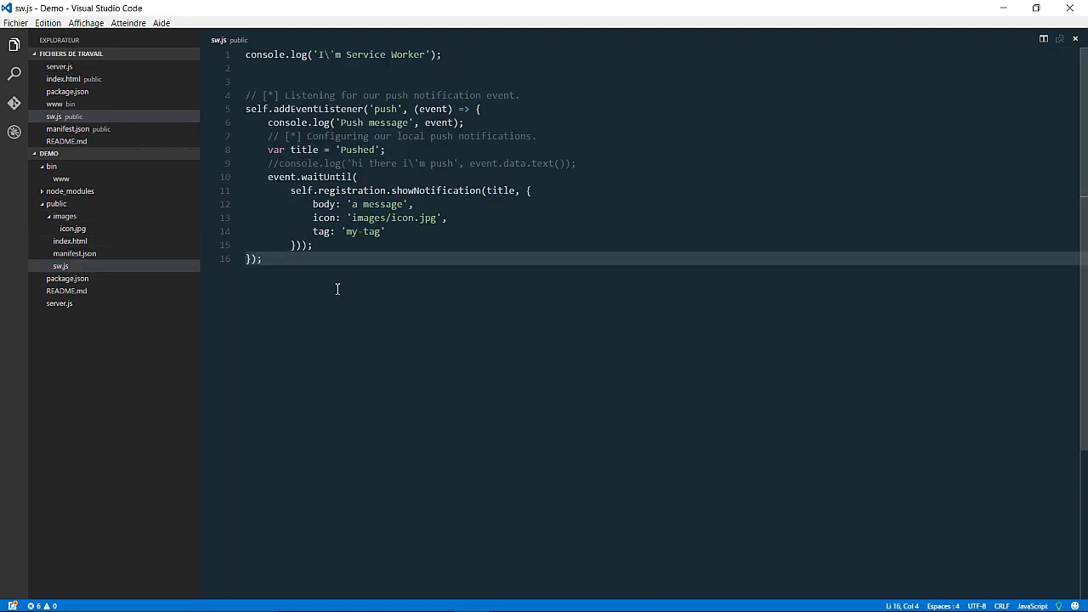
double_click(264, 55)
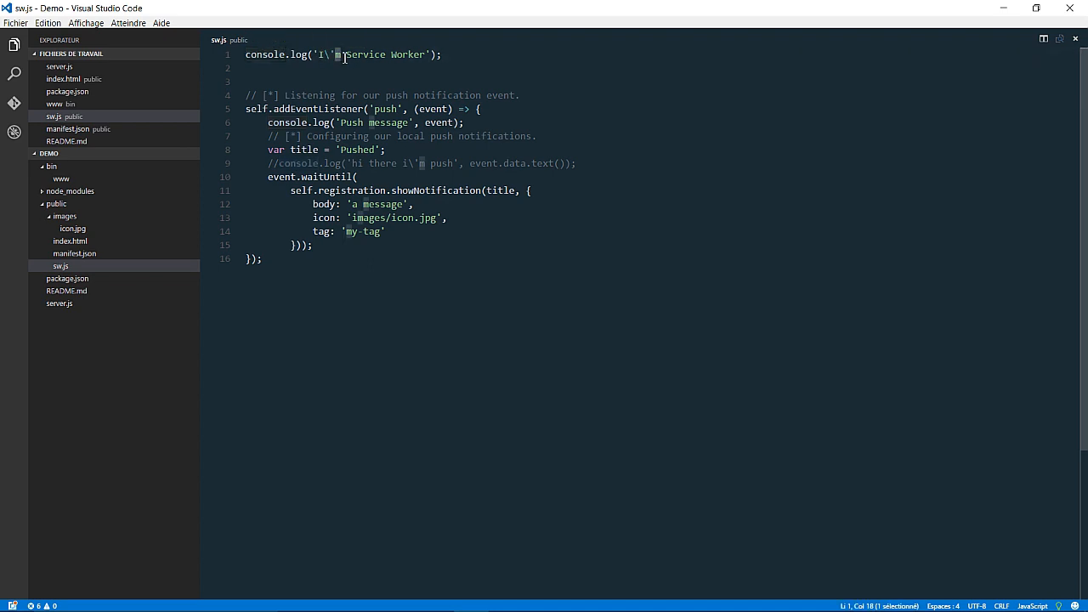
mouse_move(306, 108)
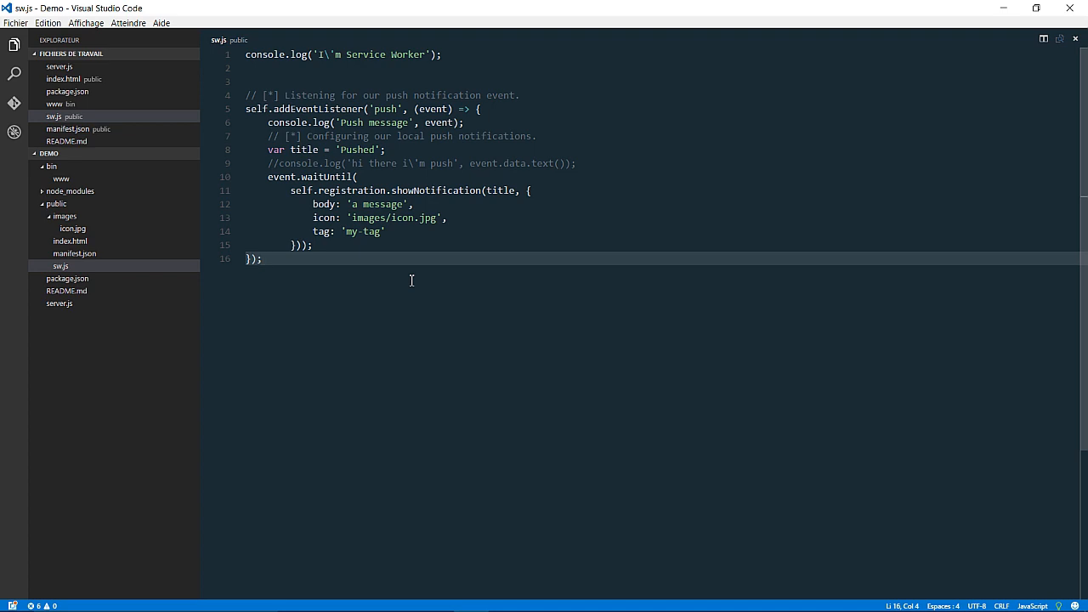
click(263, 258)
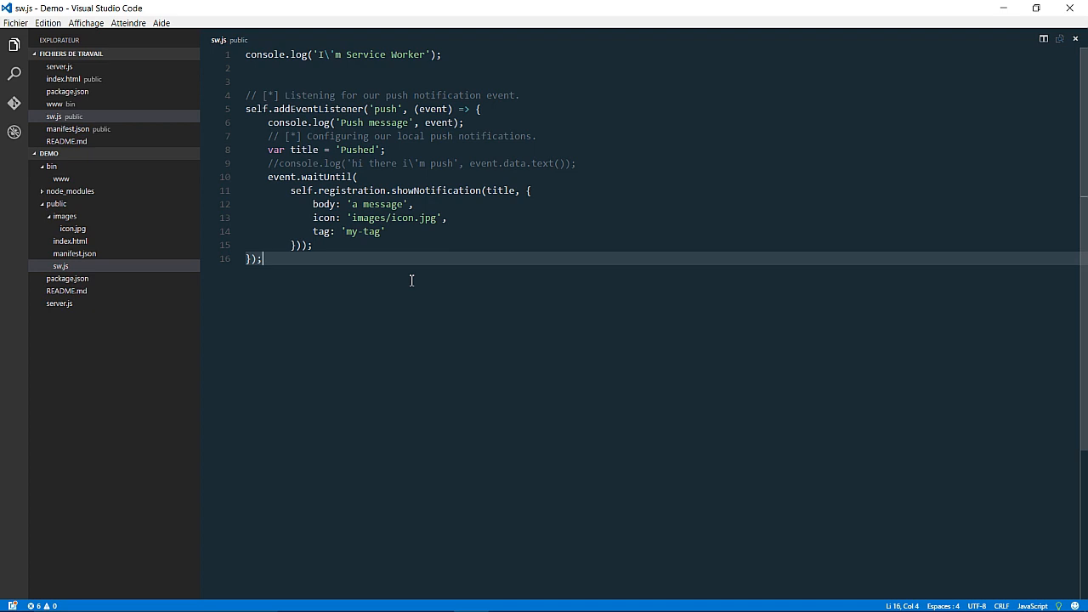
mouse_move(342, 122)
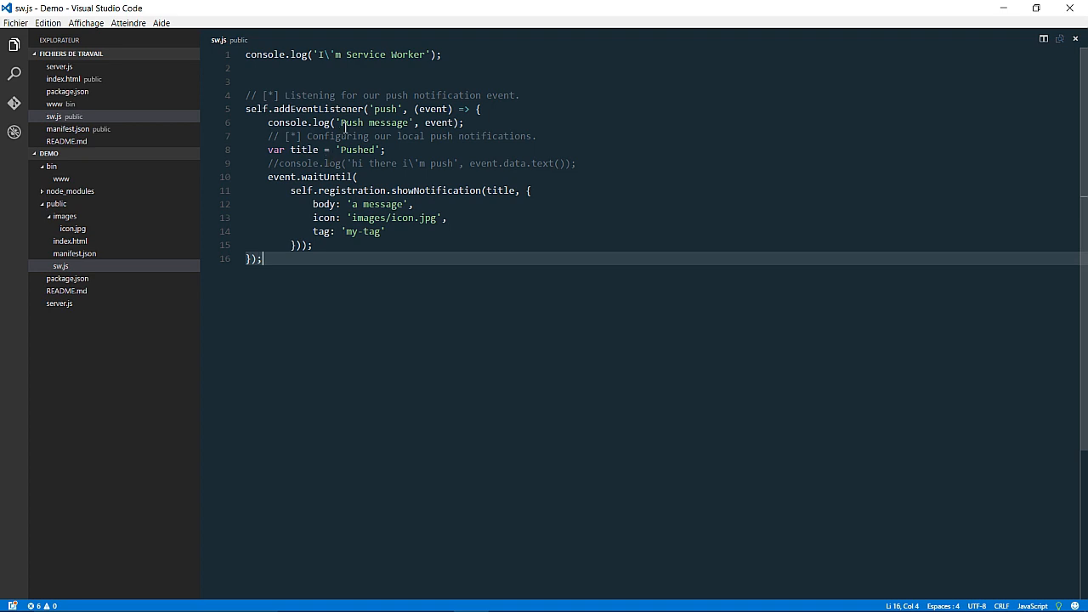
click(407, 122)
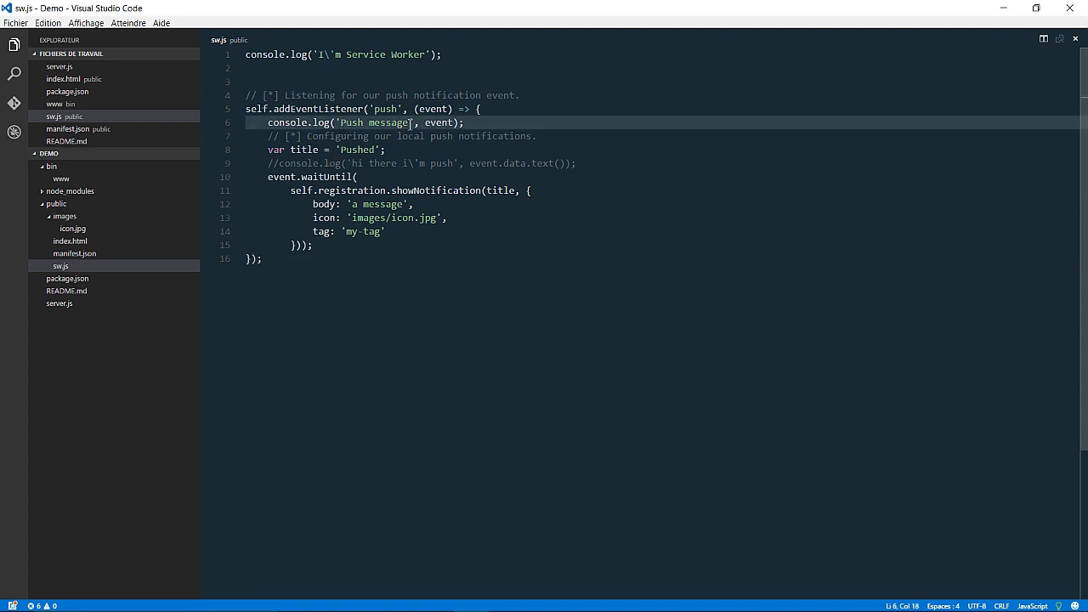
mouse_move(439, 123)
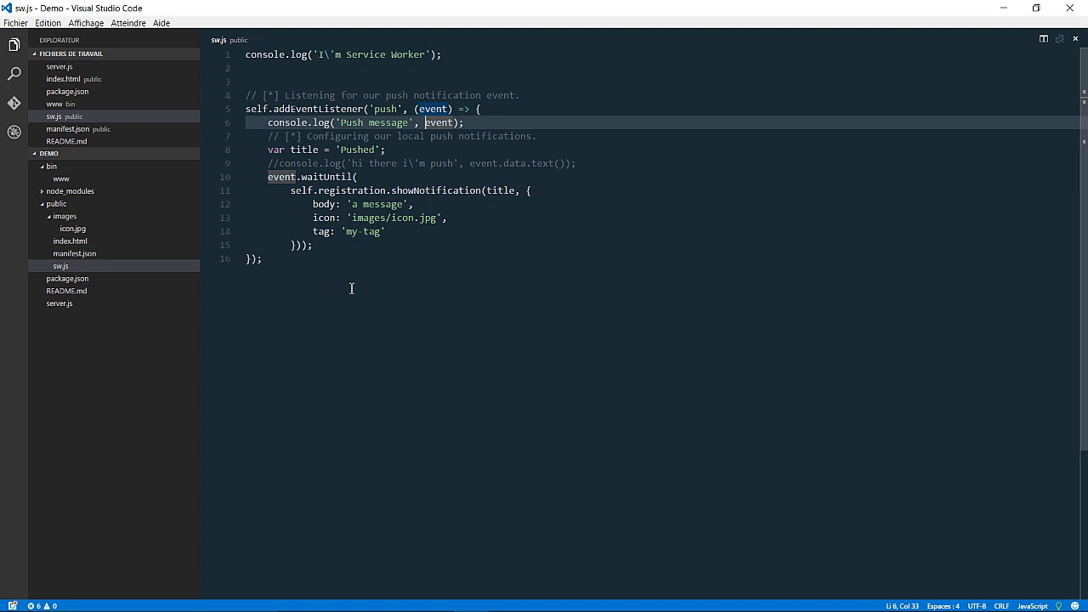
mouse_move(284, 221)
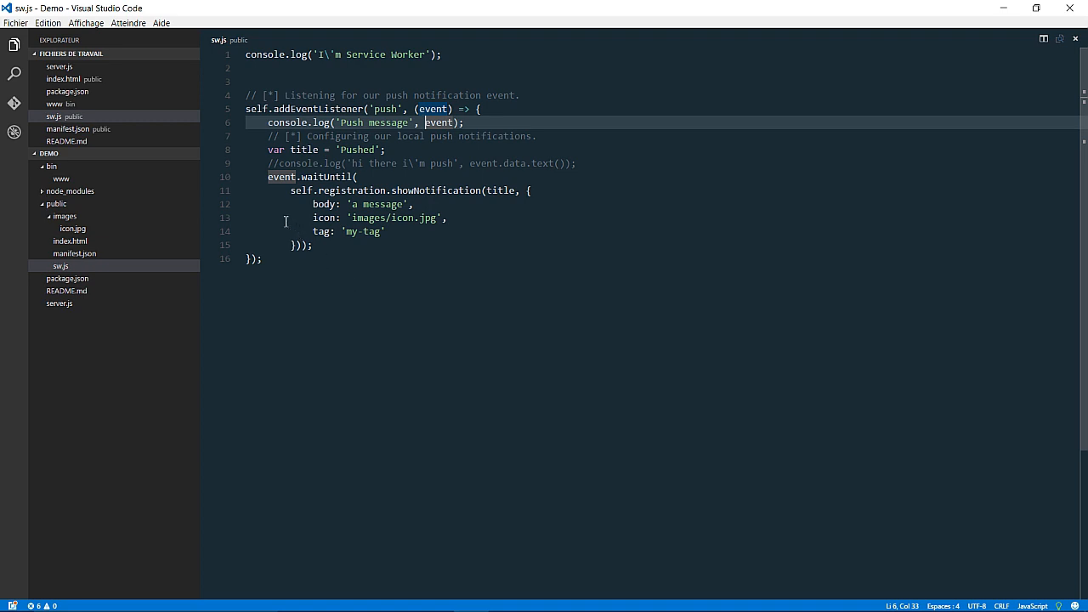
click(285, 217)
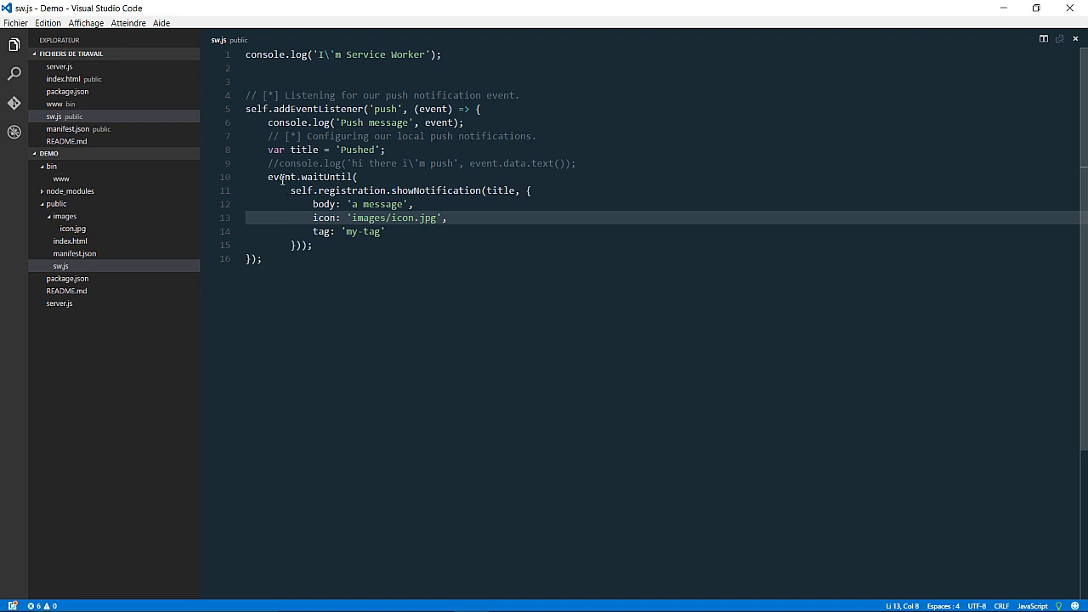
double_click(281, 177)
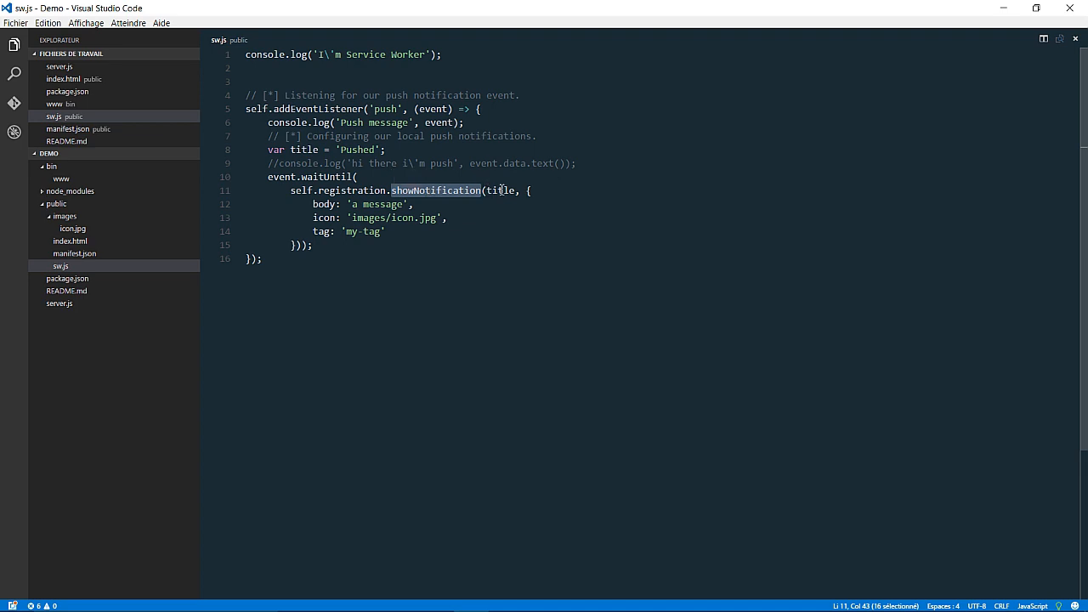
double_click(358, 149)
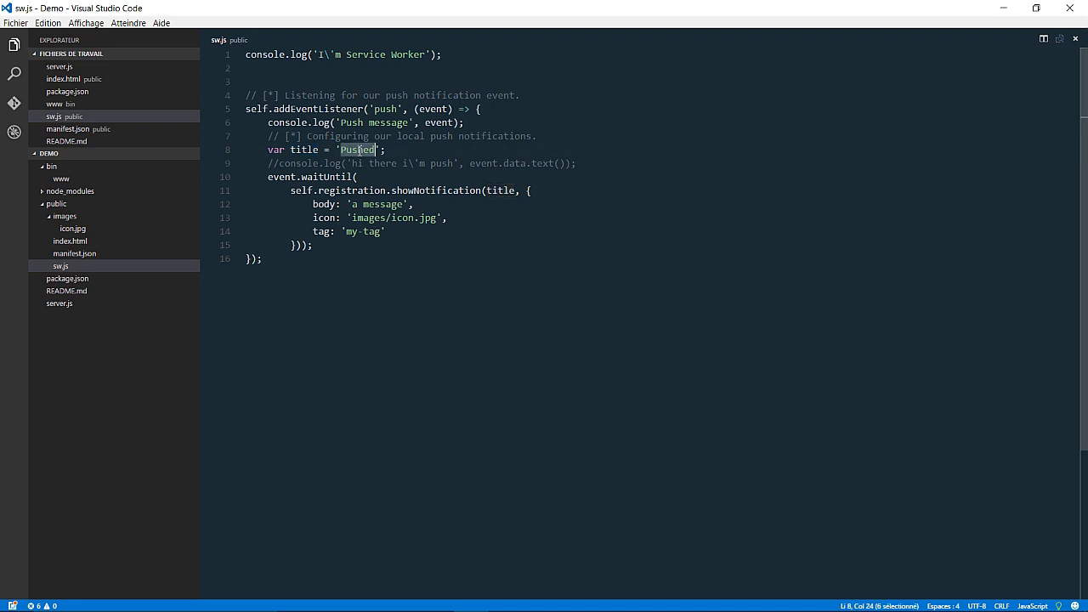
double_click(382, 204)
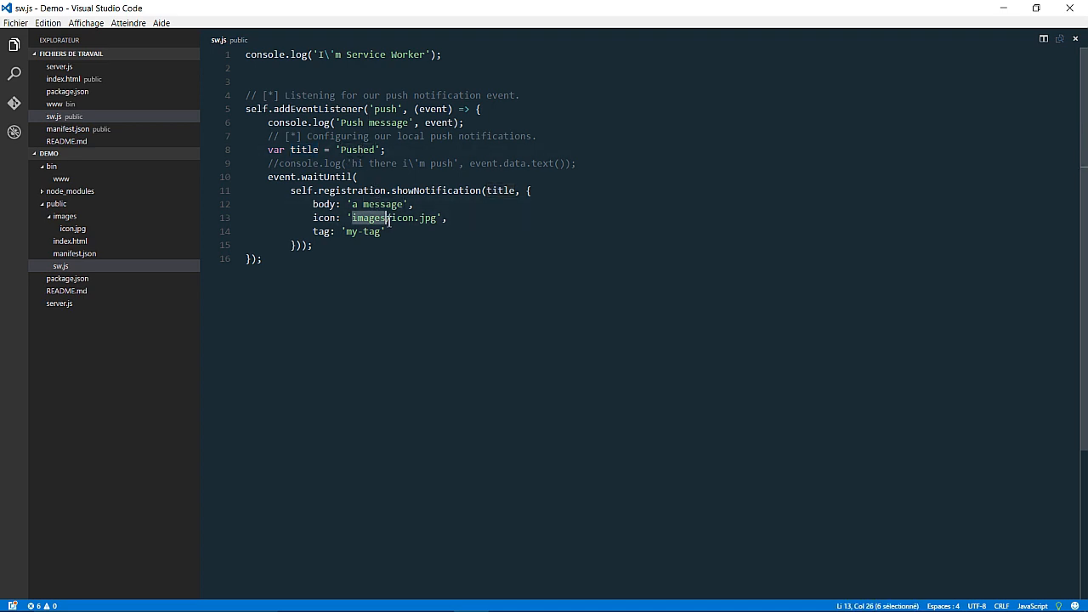
click(365, 231)
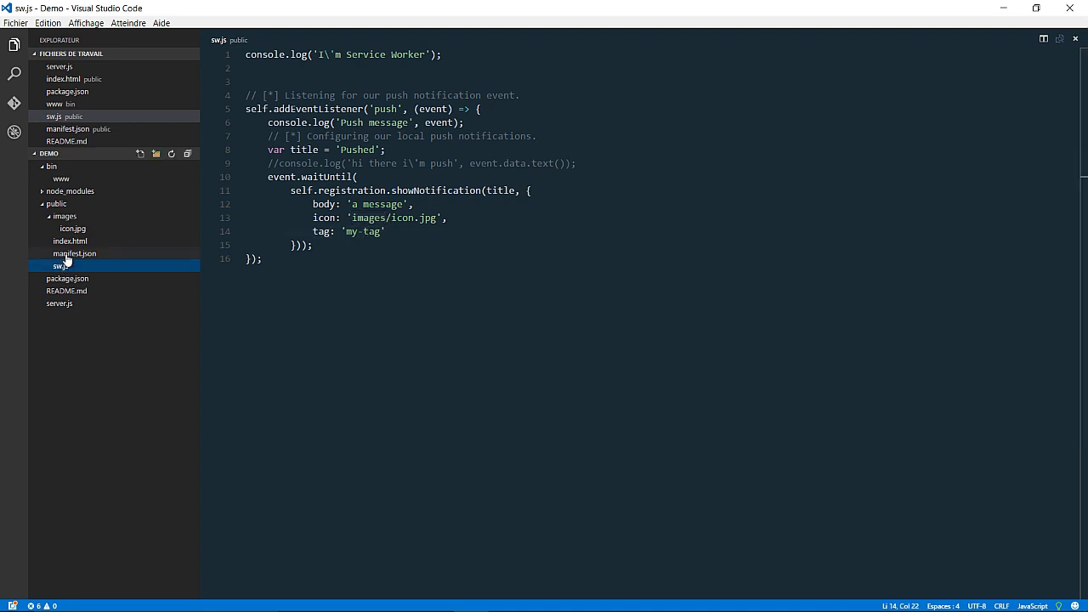
In index.html, remove the /* */ comment around the reg.pushManager.subscribe block.
click(70, 240)
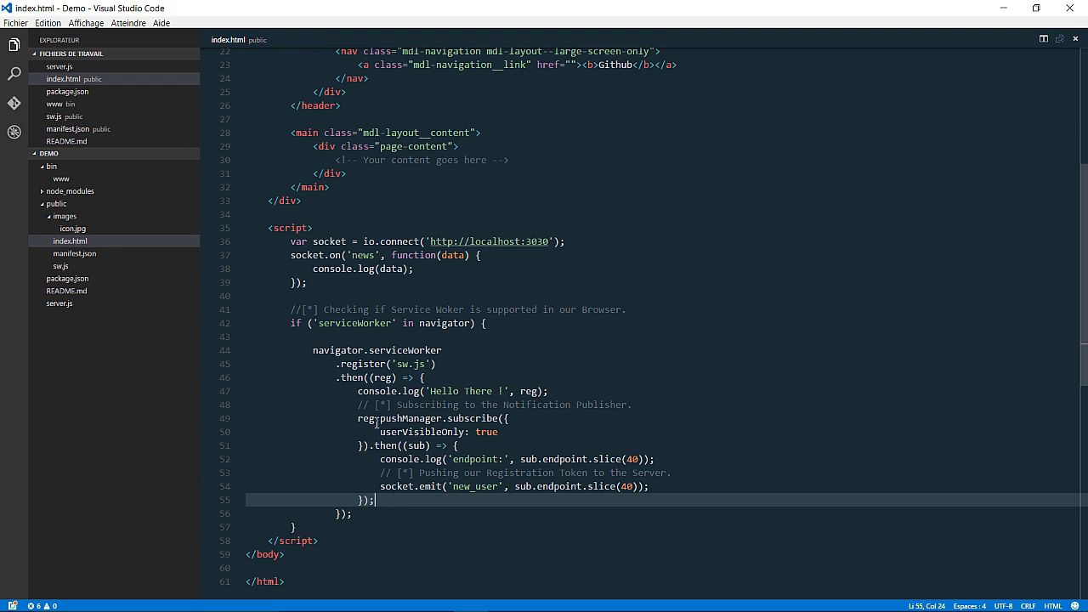
double_click(366, 418)
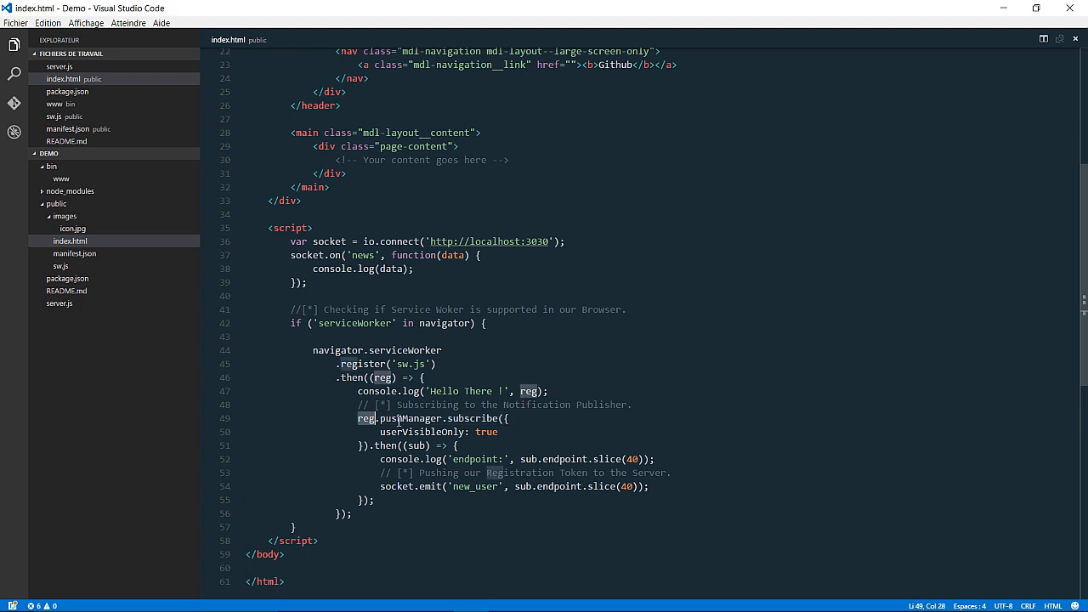
double_click(410, 417)
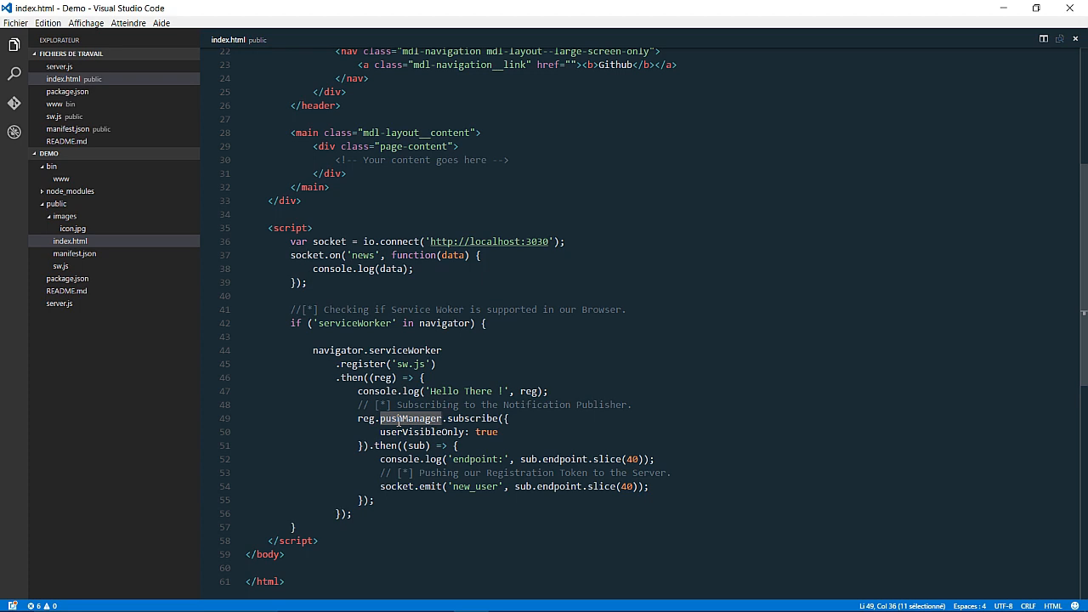
mouse_move(429, 422)
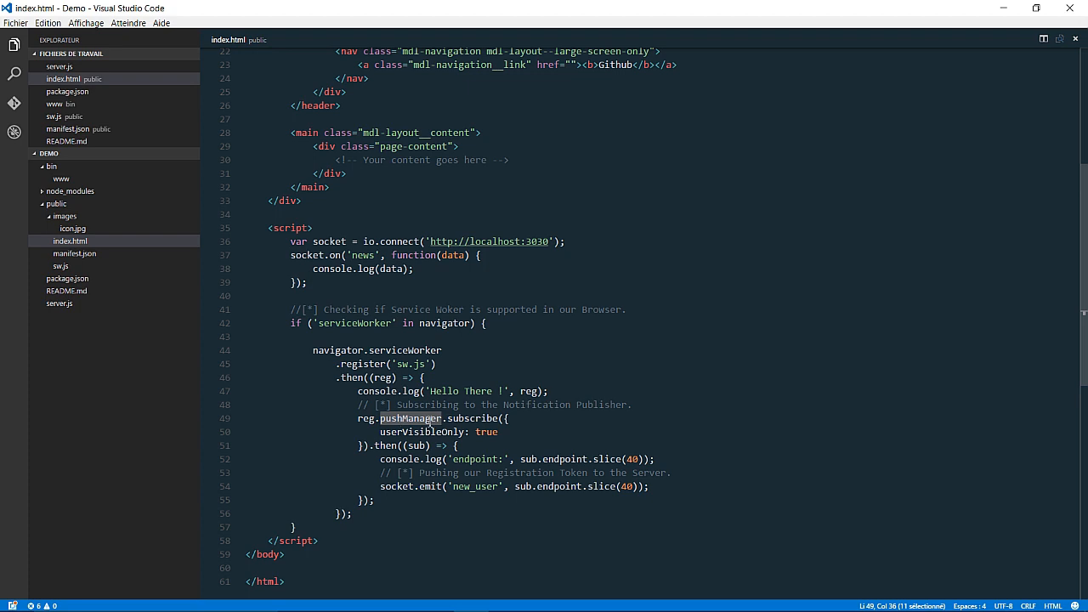
click(459, 418)
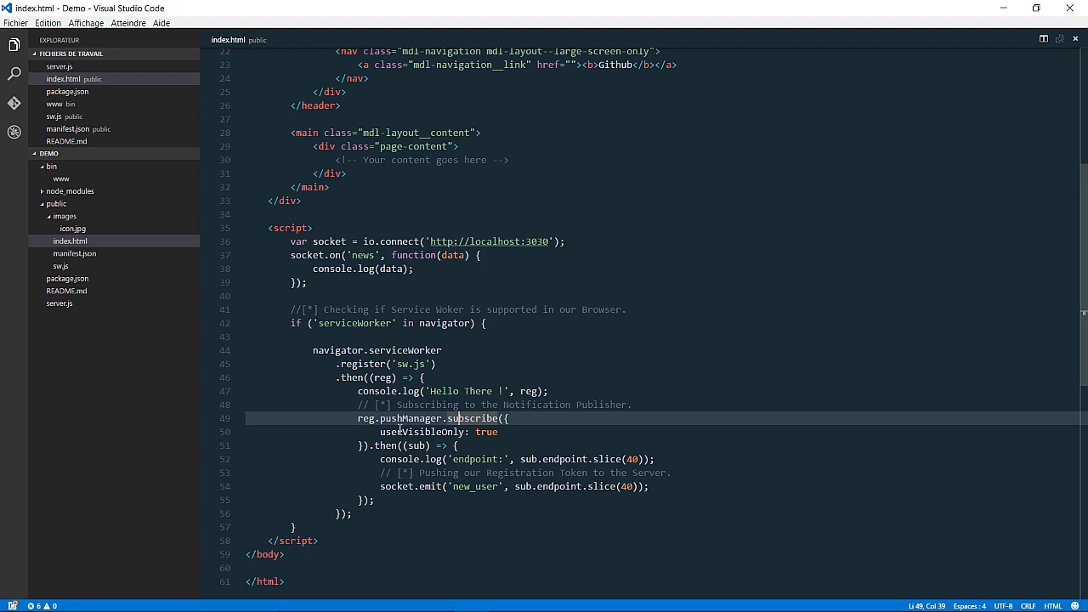
double_click(478, 459)
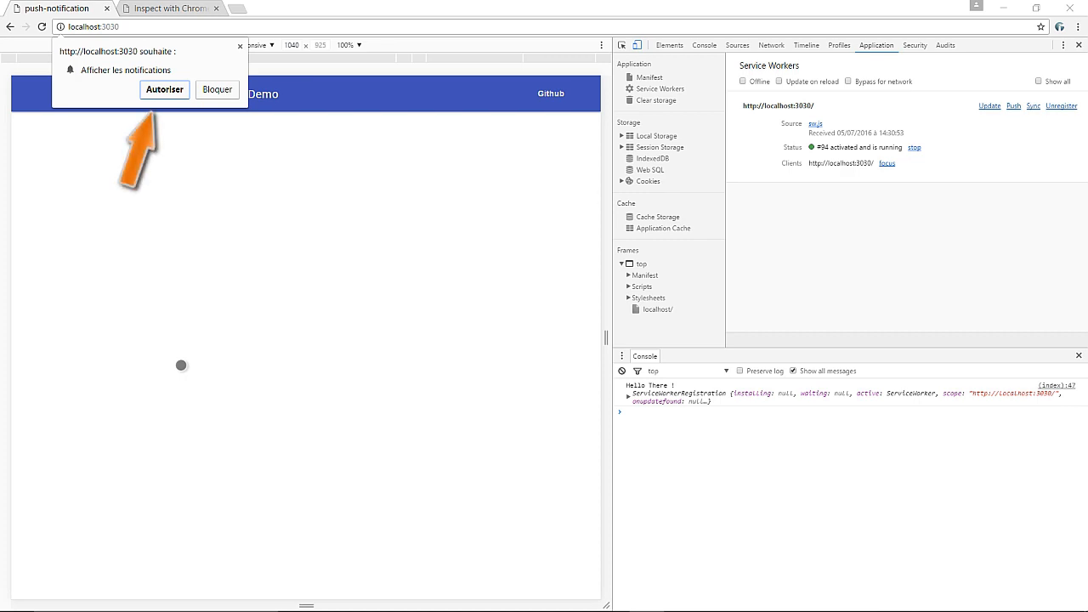
mouse_move(117, 106)
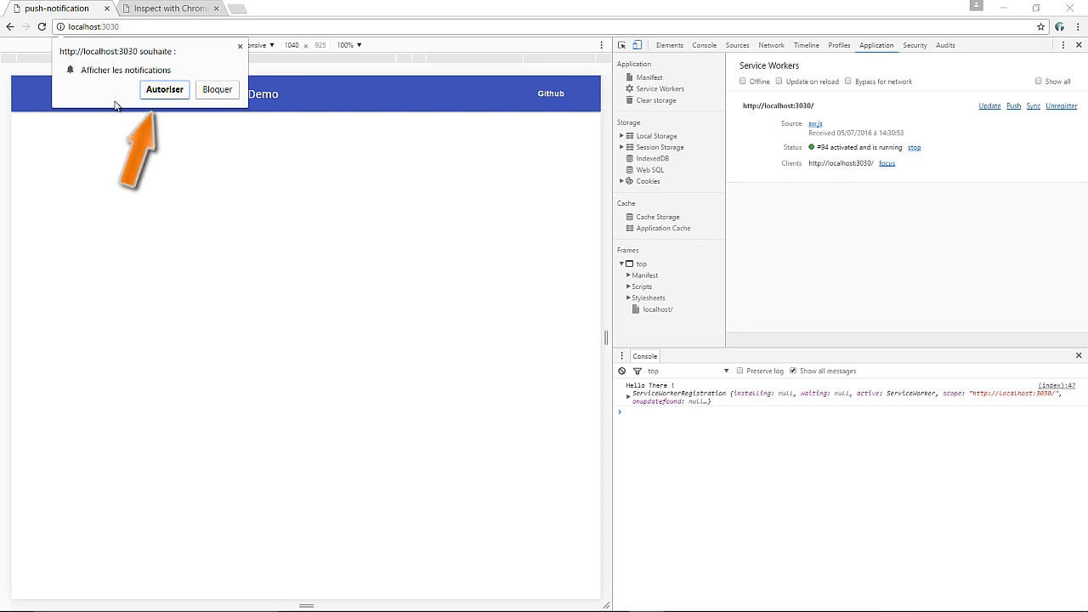
Allow notifications for localhost:3030 so the 'Pushed' notification appears.
click(164, 89)
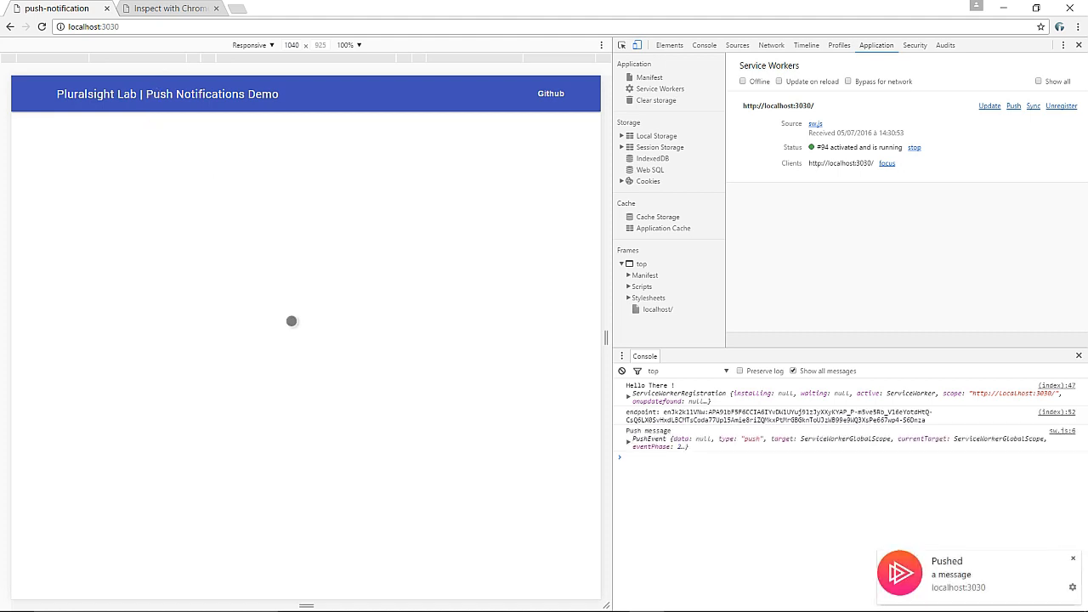